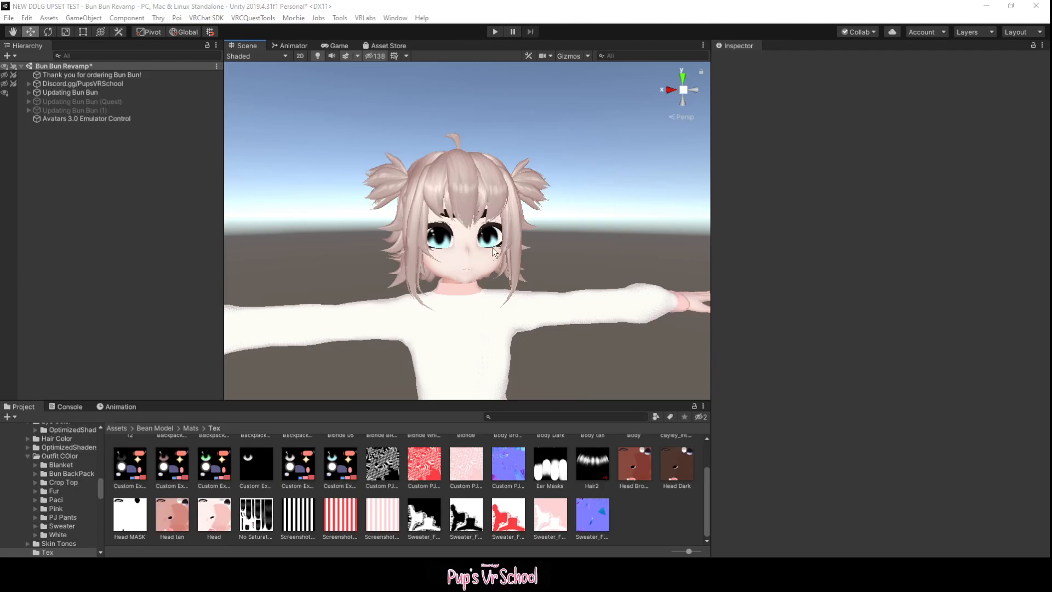
- Zoom out to frame the whole avatar and select Updating Bun Bun in the Hierarchy
scroll("down", 3)
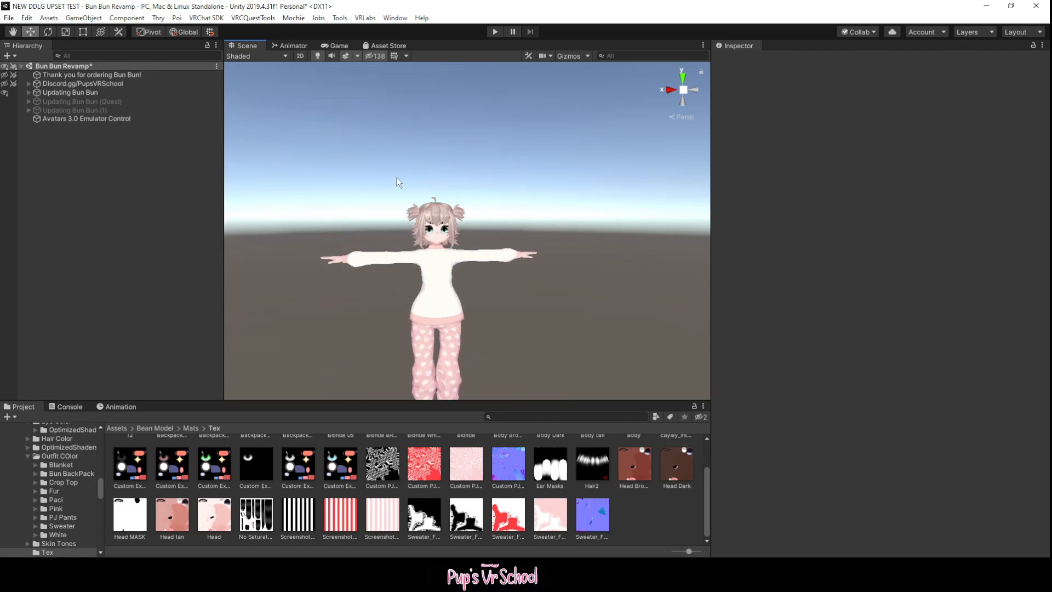
left_click(70, 92)
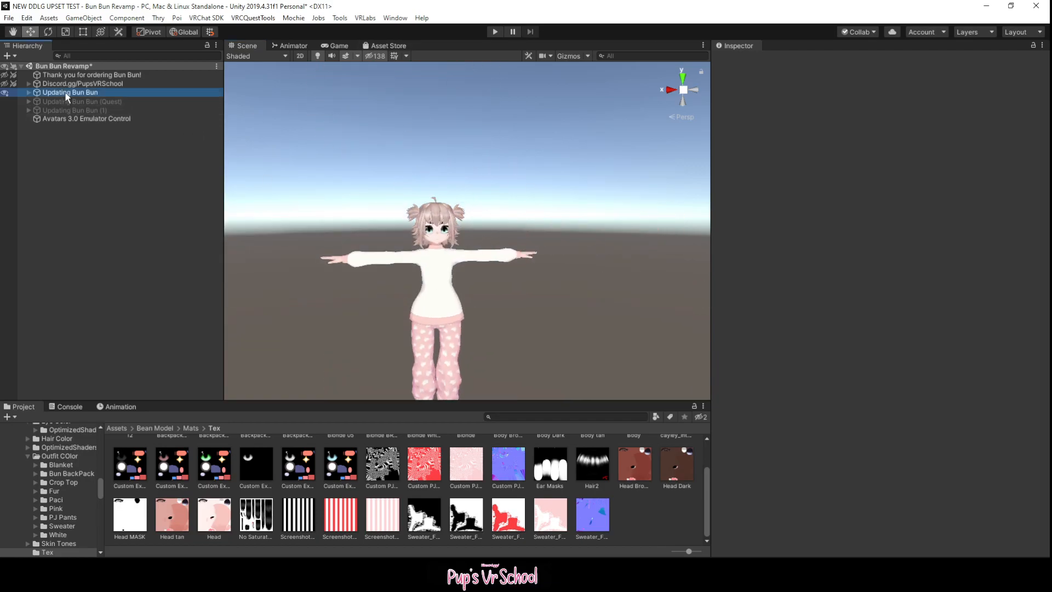
- Show Updating Bun Bun's Transform (scale 1.662005) and VRC Avatar Descriptor (View Position Y 0.6345736)
left_click(70, 92)
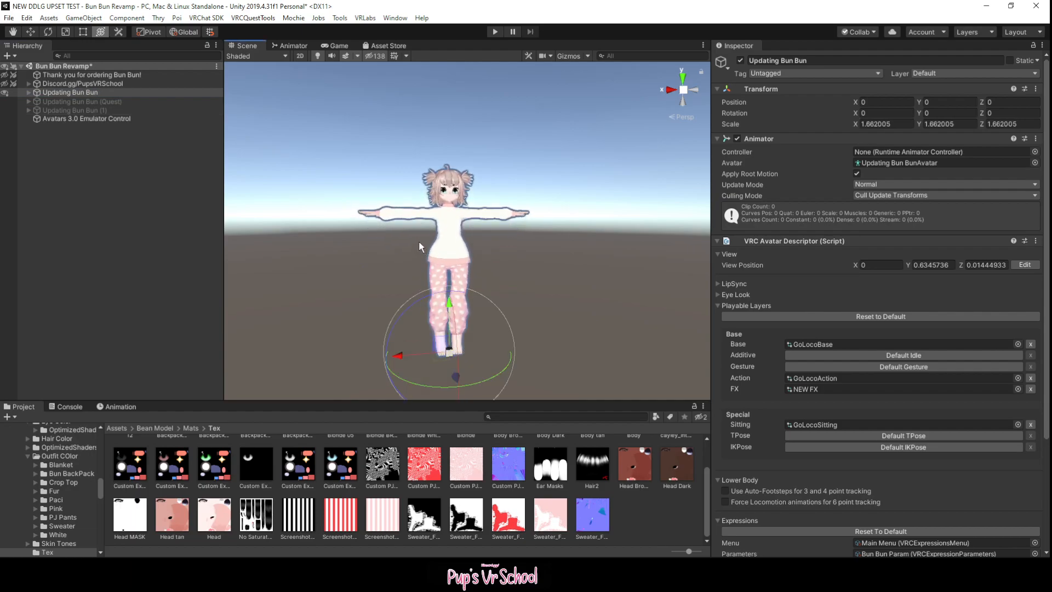
mouse_move(581, 293)
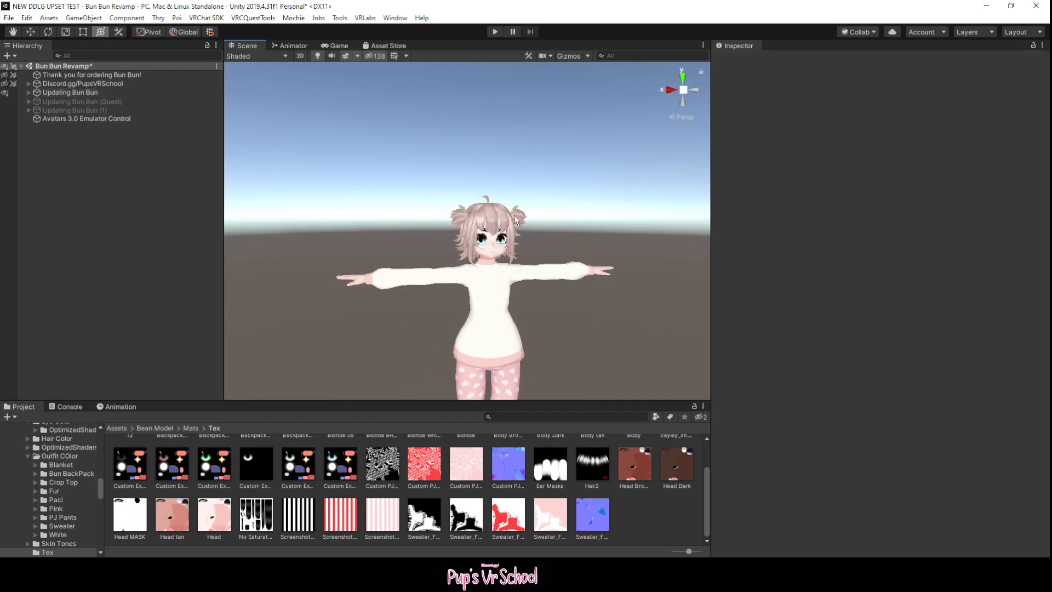
left_click(70, 92)
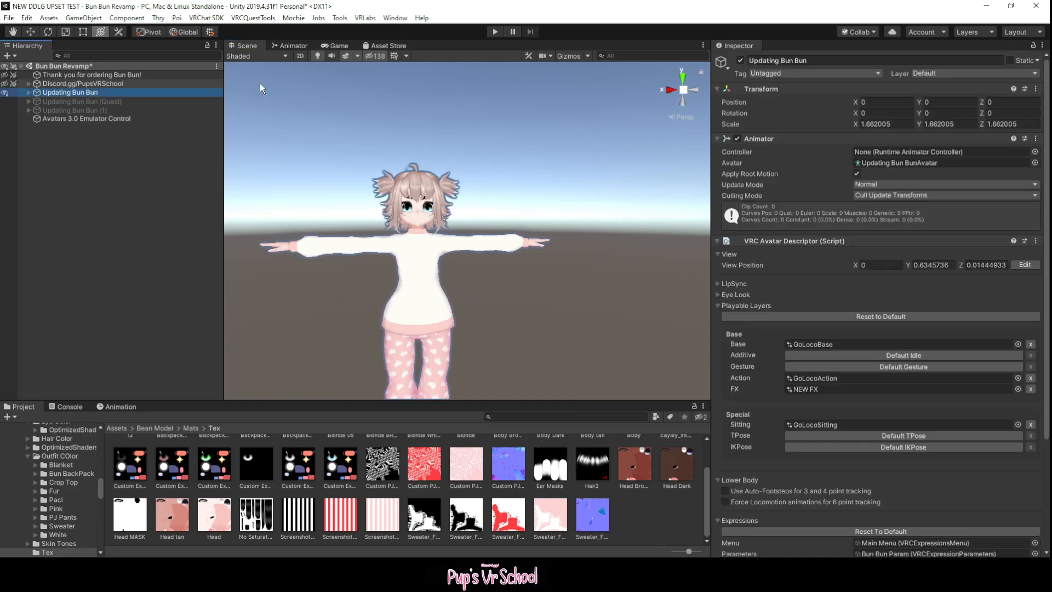
left_click(569, 56)
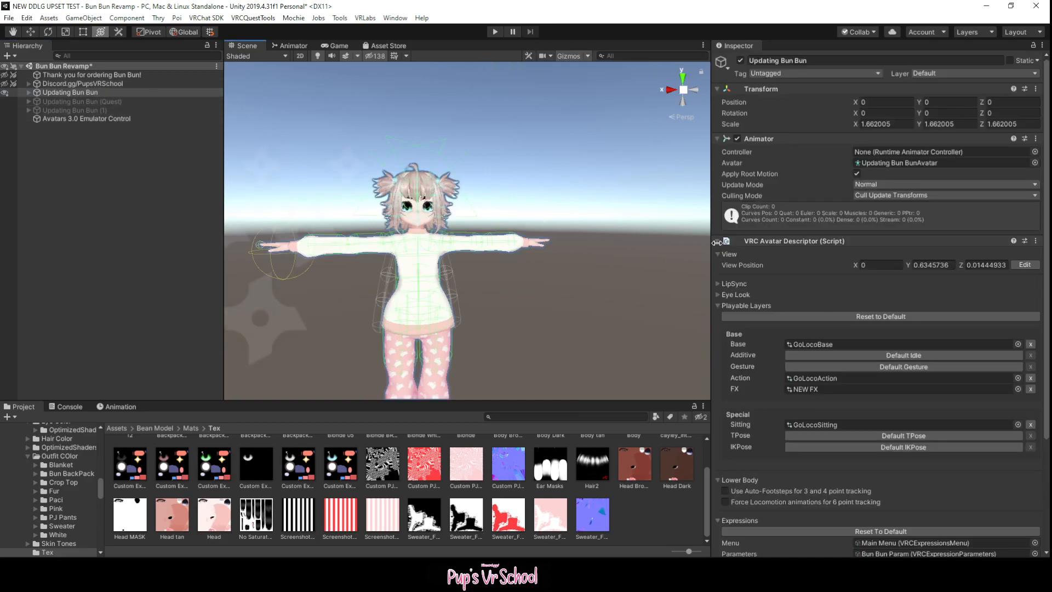
- Start editing the View Position in the VRC Avatar Descriptor, marker showing on the chest
left_click(1025, 264)
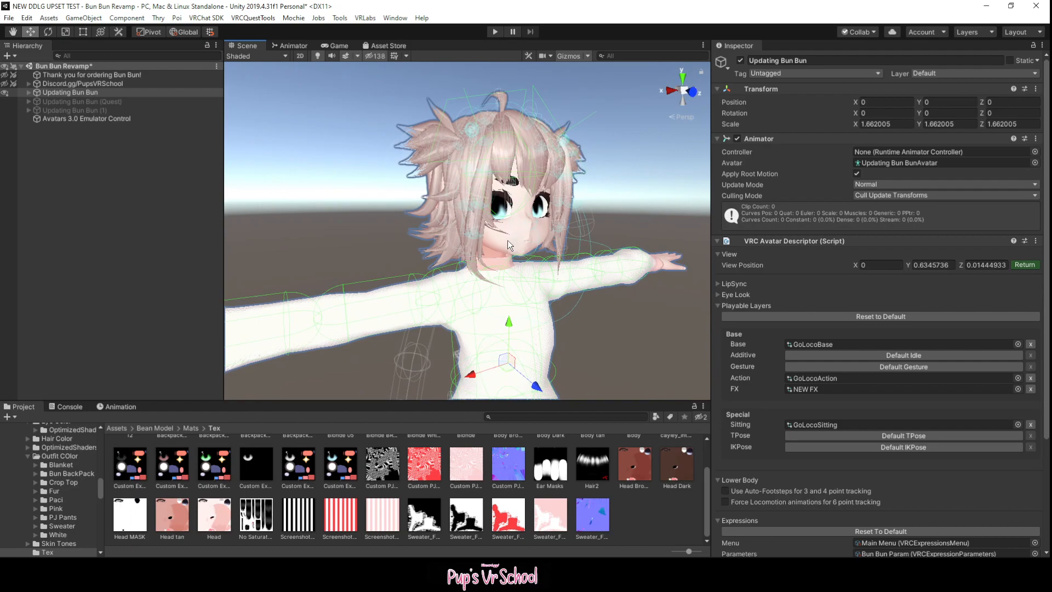
mouse_move(525, 223)
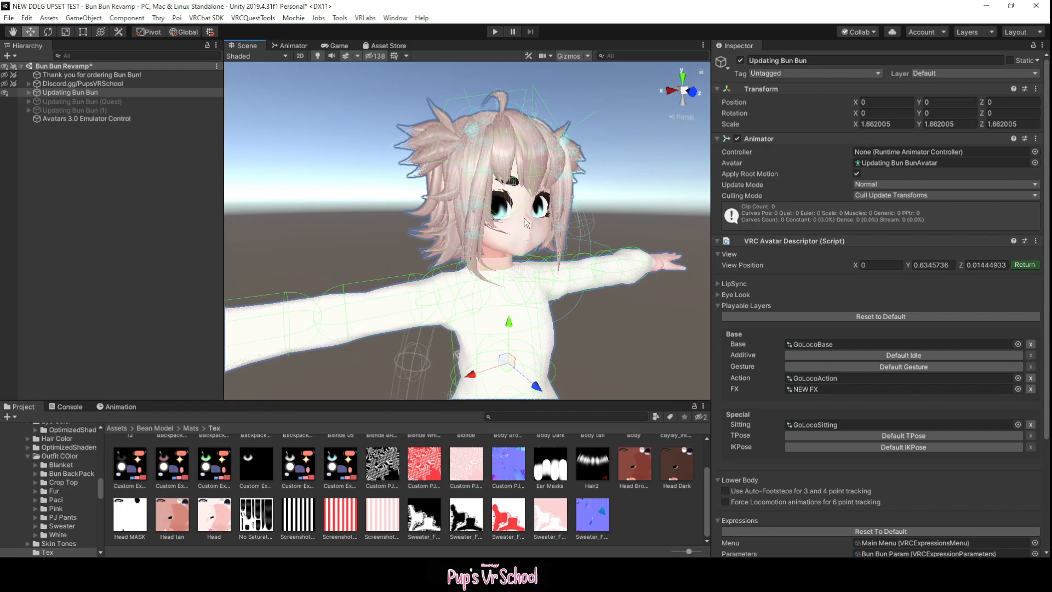
mouse_move(513, 333)
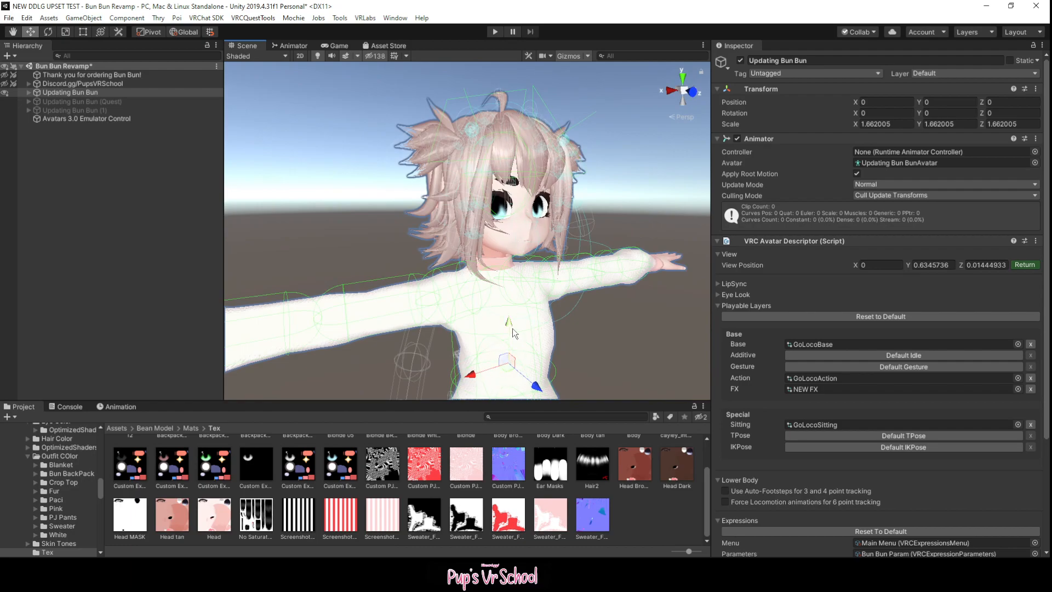